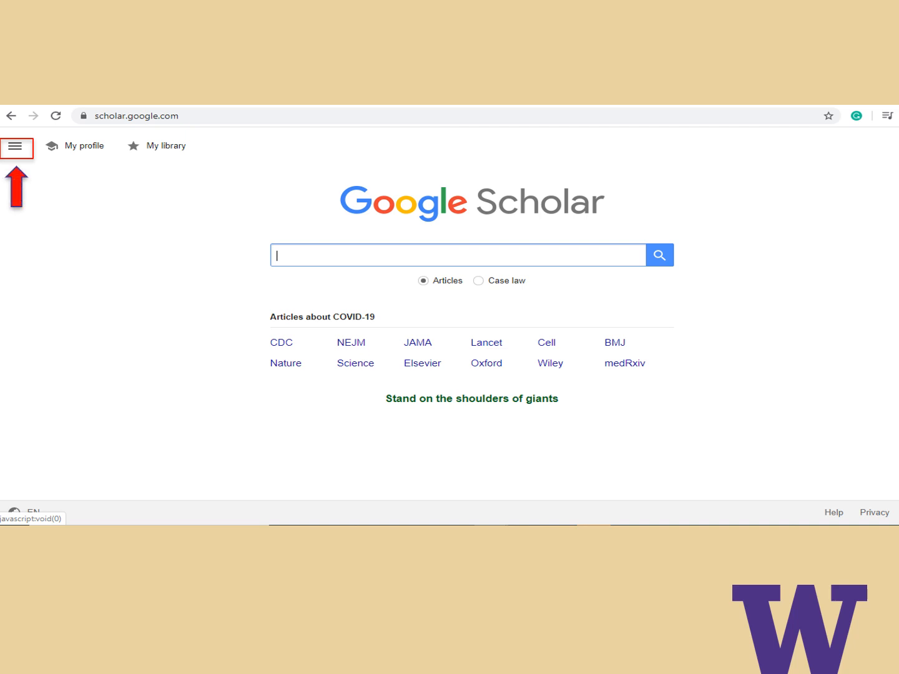
Step: Set Scholar's search-result settings to show citation import links for EndNote
click(16, 148)
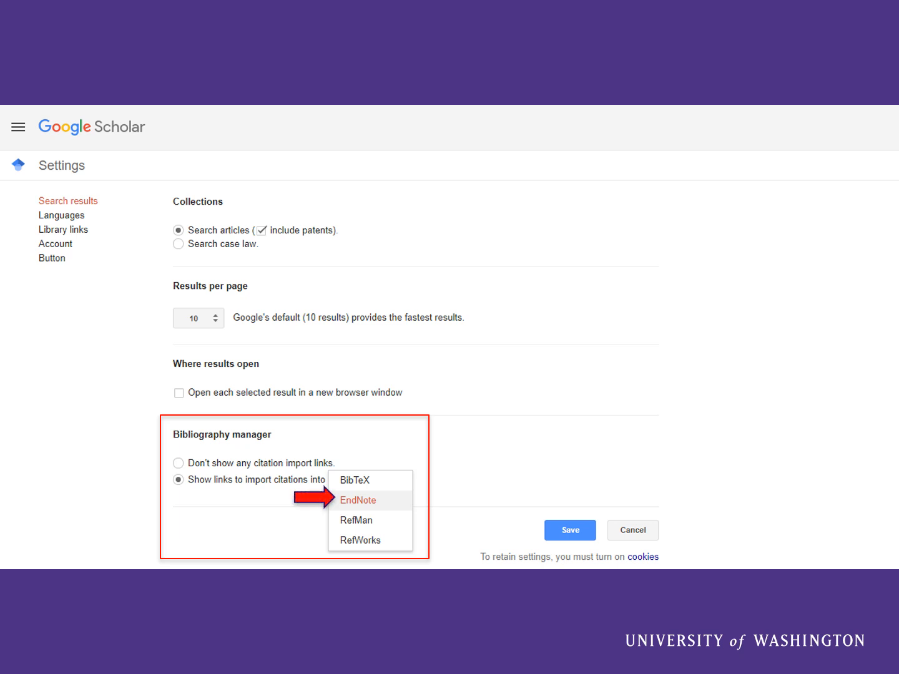
click(569, 530)
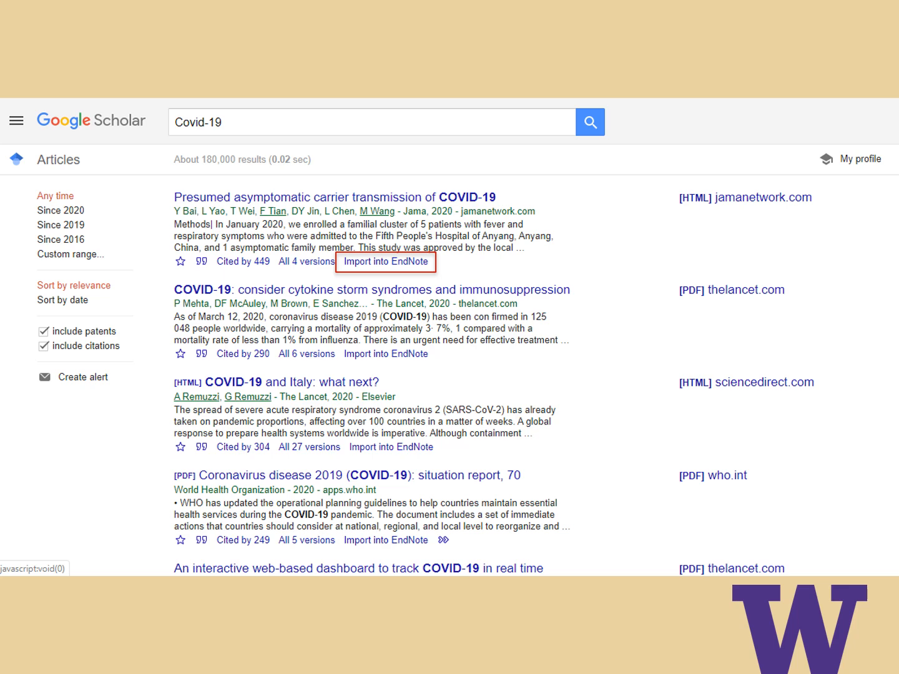
Step: Import the first Covid-19 result's citation into EndNote
click(386, 261)
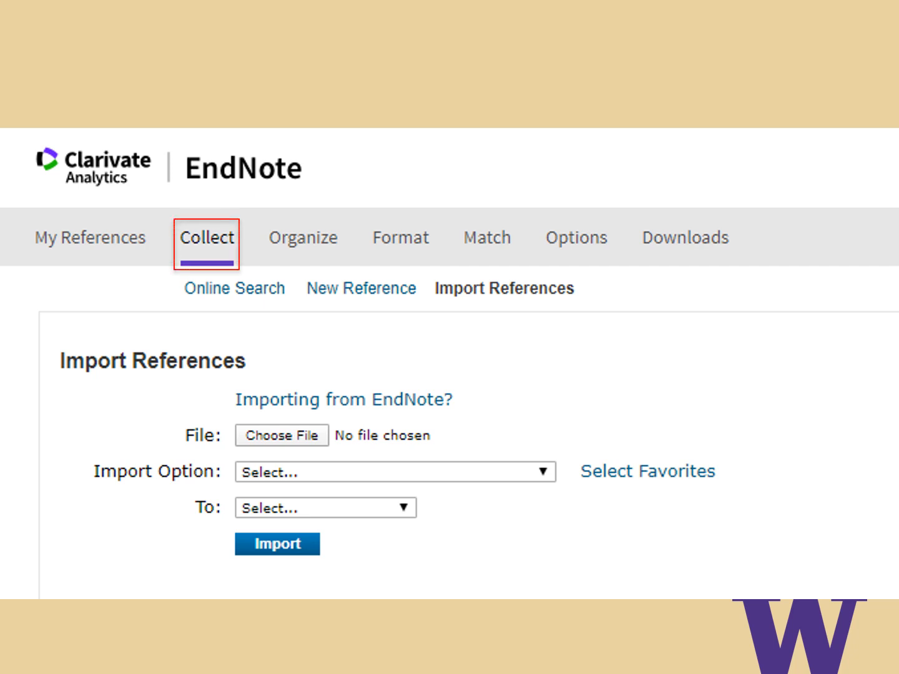
Step: Go to EndNote Online's Collect section to reach Import References
click(504, 288)
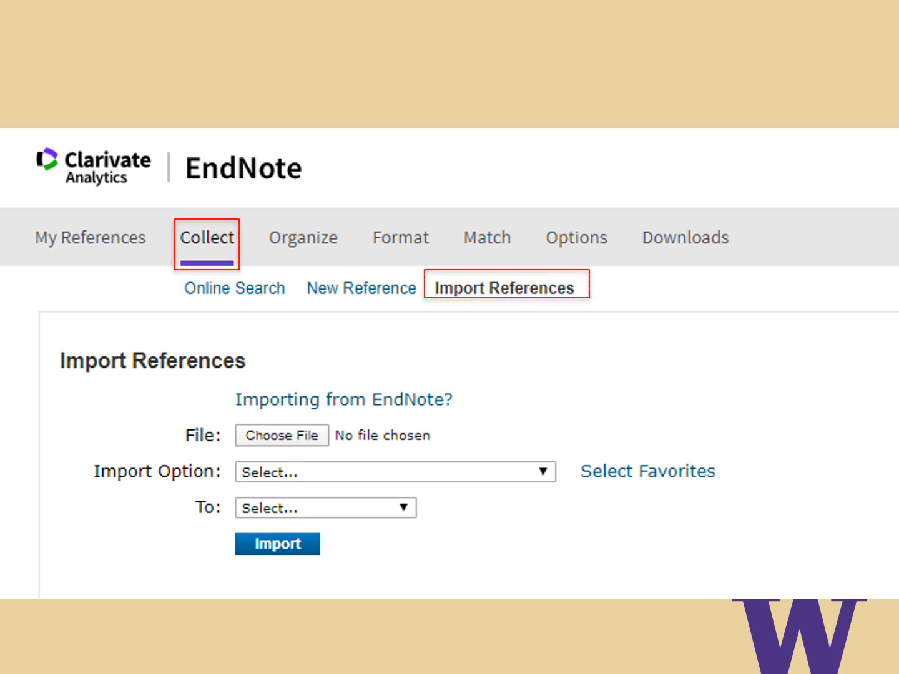